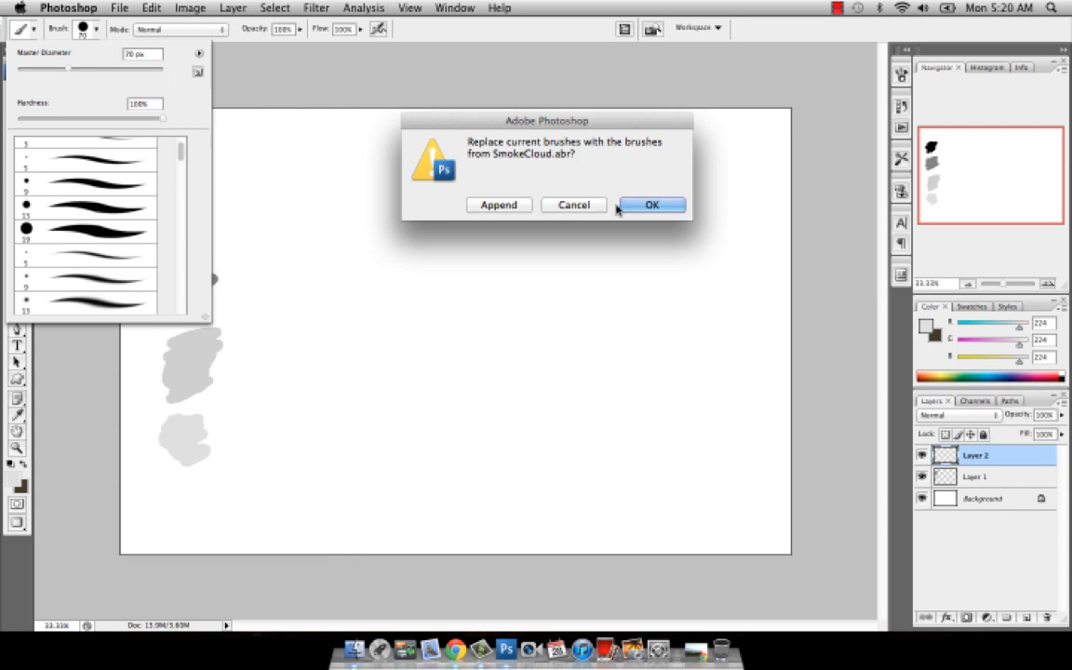
# Replace the brushes with the SmokeCloud.abr set and paint a test grey cloud beside the swatches.
pyautogui.click(651, 205)
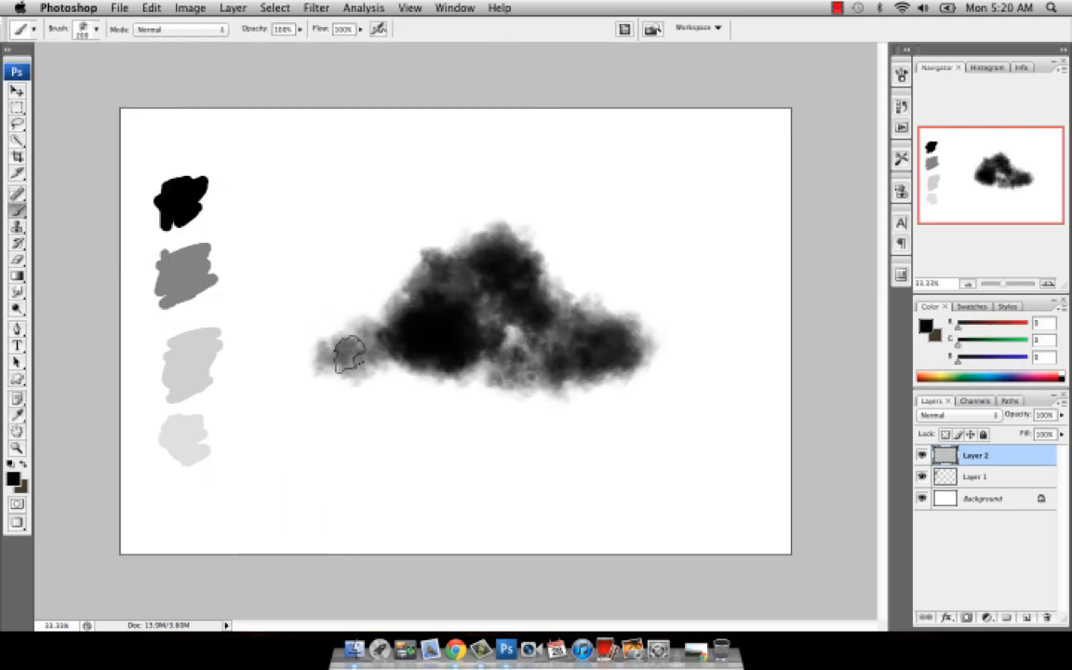
pyautogui.moveTo(349, 353); pyautogui.dragTo(326, 325)
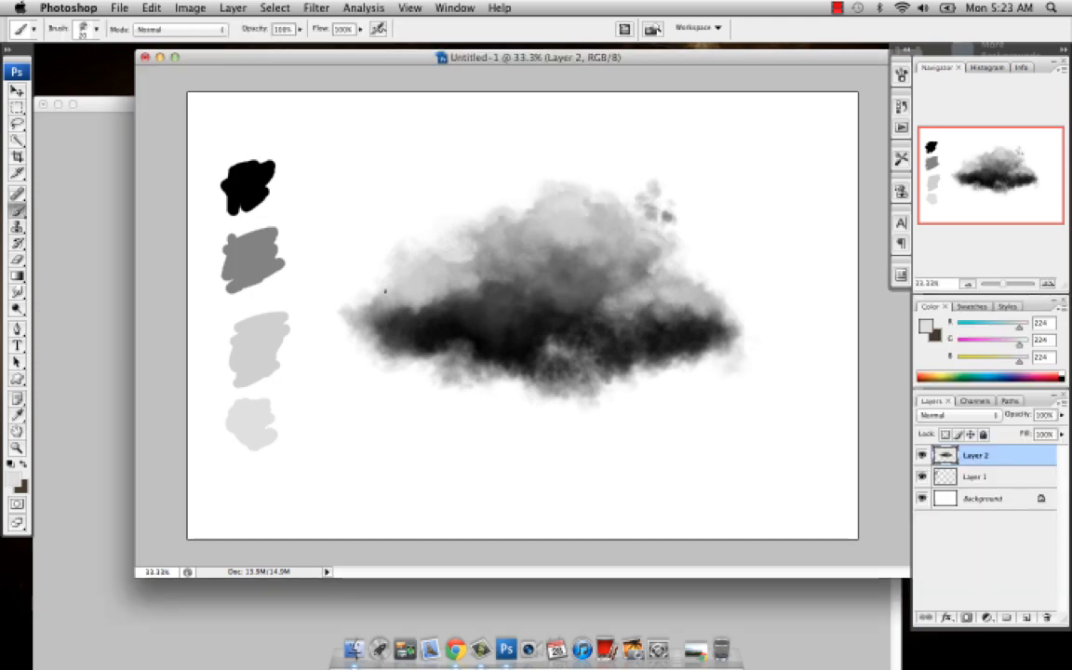
pyautogui.click(606, 286)
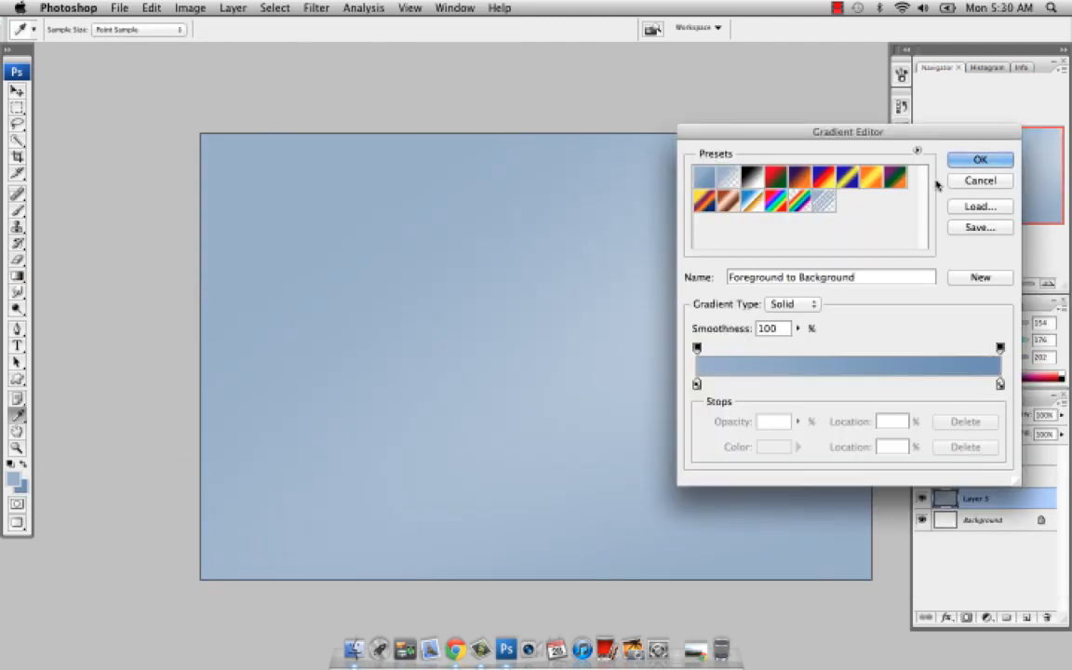
# Apply the blue Foreground-to-Background gradient and select a cloud brush for sky texture.
pyautogui.click(979, 160)
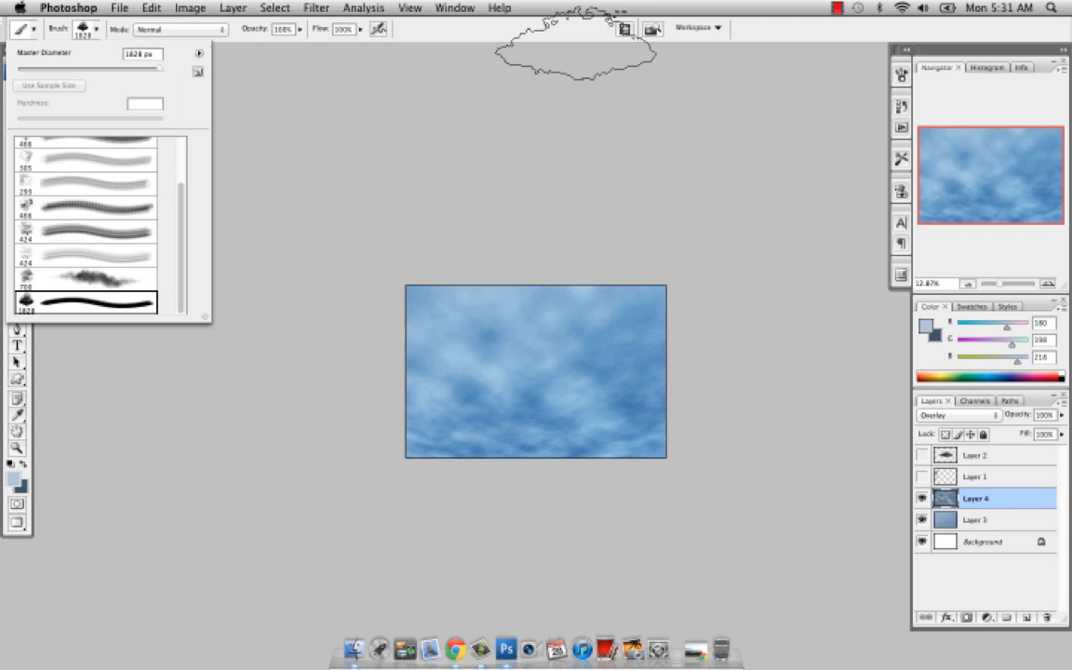
pyautogui.click(625, 28)
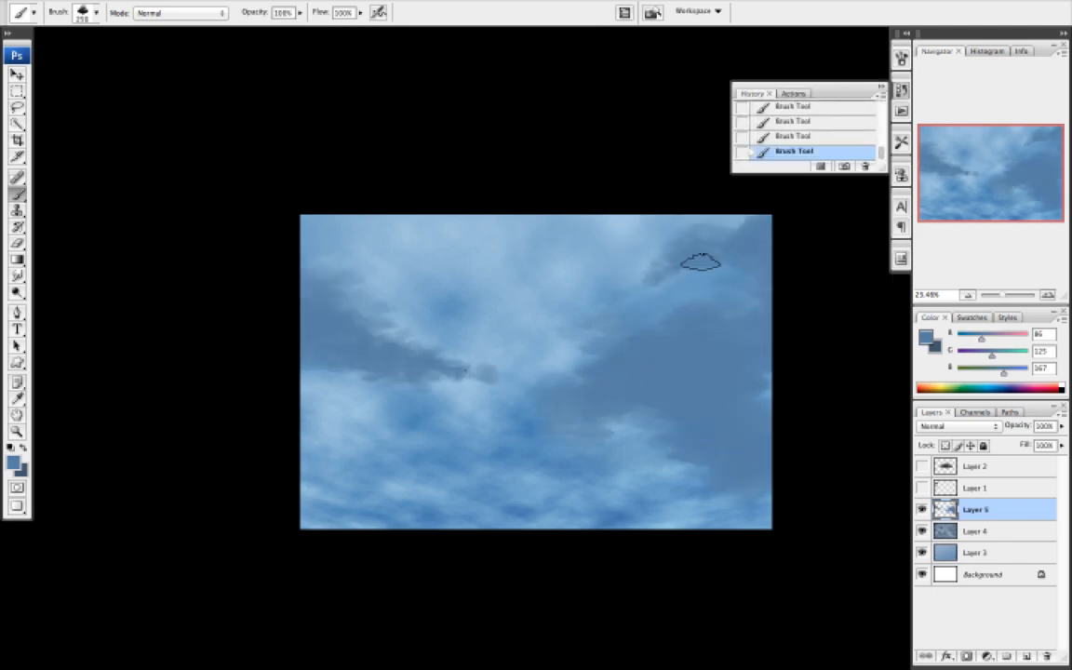
# Paint darker cloud streaks, then shade the merged sky with a Soft Light gradient overlay.
pyautogui.moveTo(703, 260); pyautogui.dragTo(709, 335)
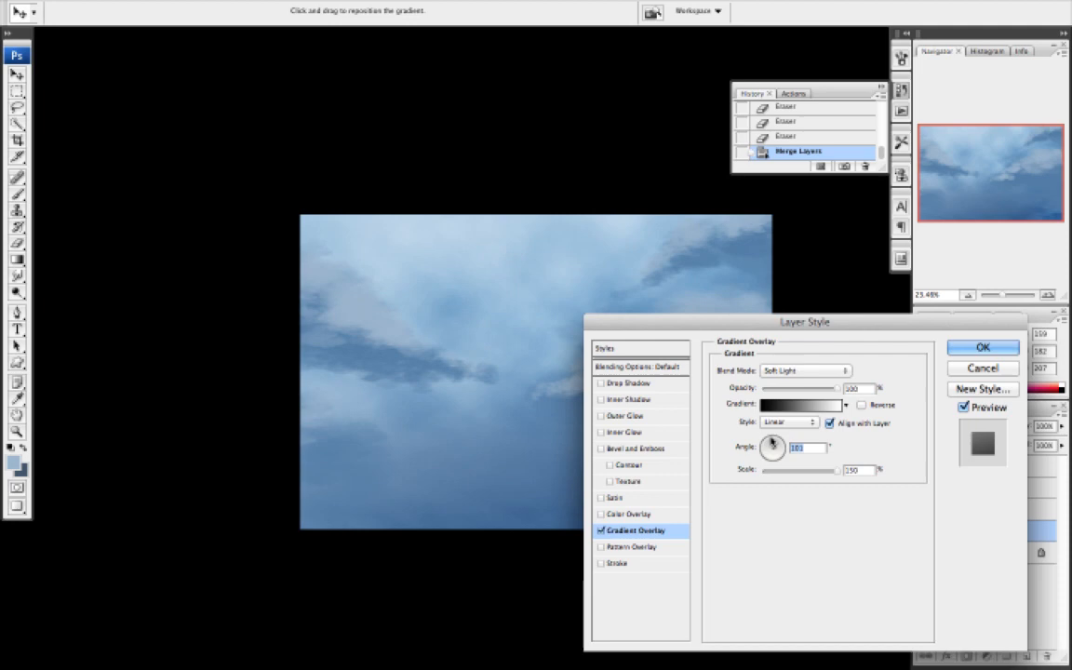
pyautogui.click(983, 348)
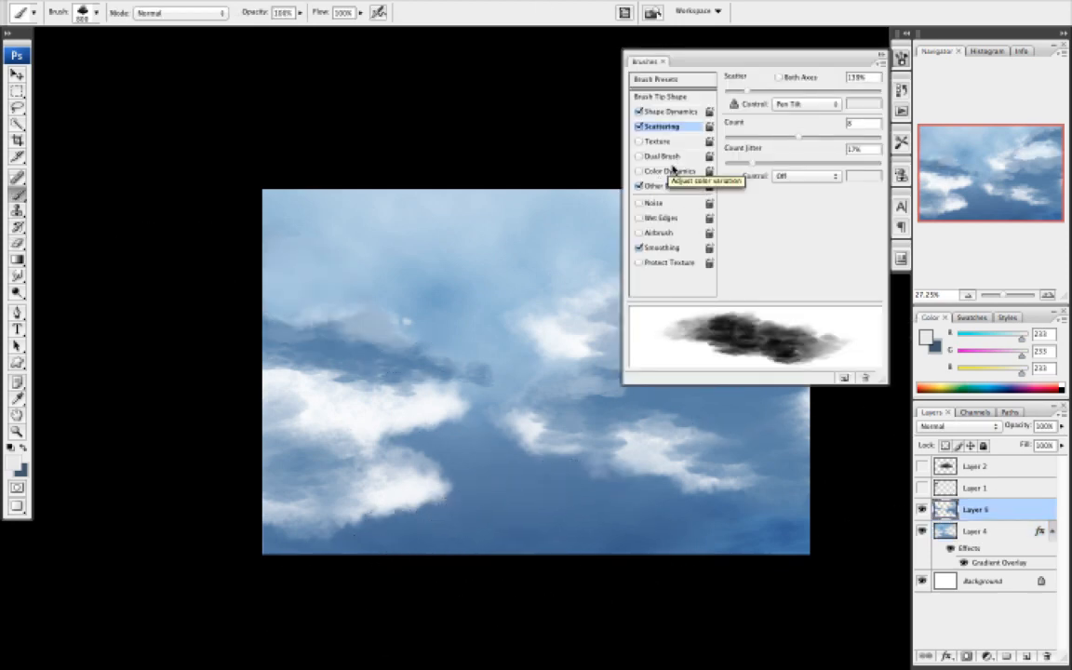
# Enable Shape Dynamics and Scattering on the cloud brush, adjusting Angle Jitter and Scatter.
pyautogui.click(878, 59)
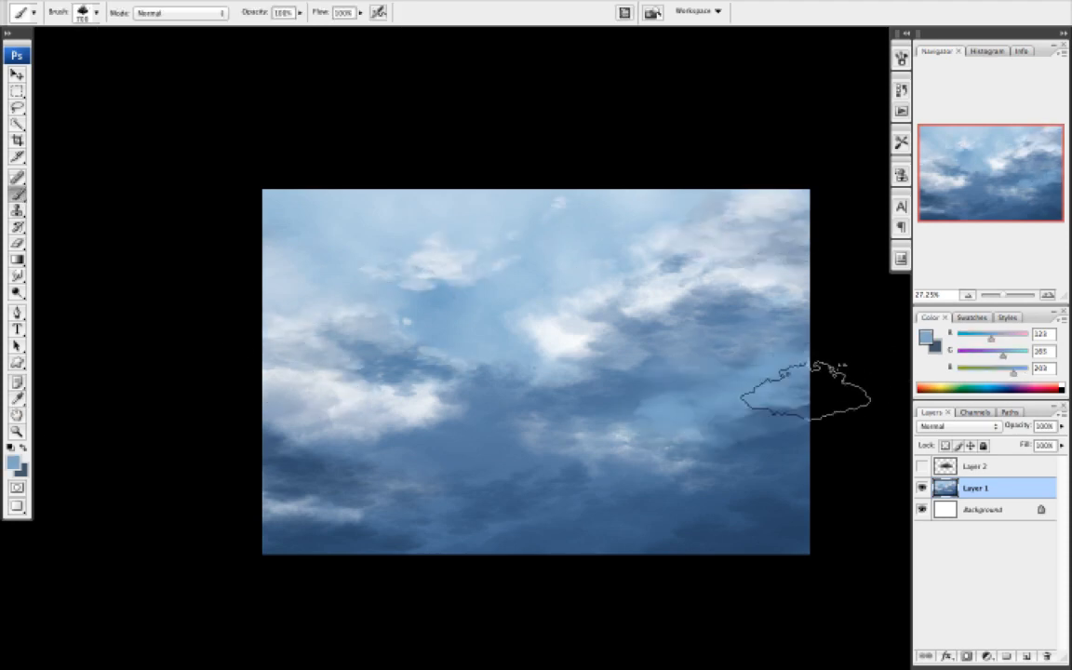
pyautogui.click(97, 11)
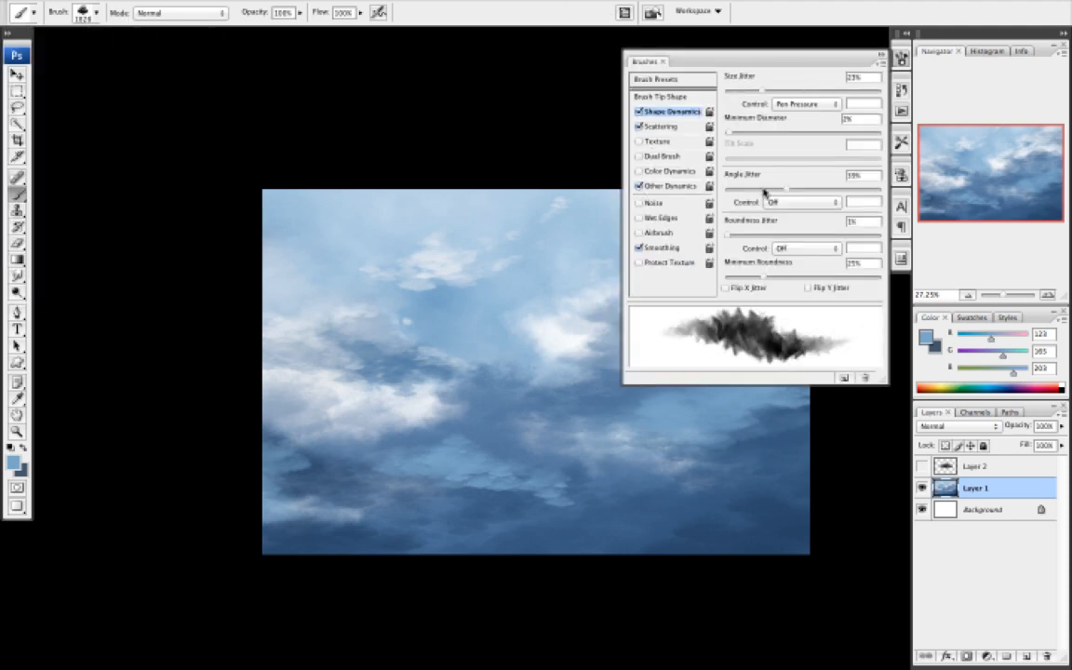
pyautogui.click(662, 127)
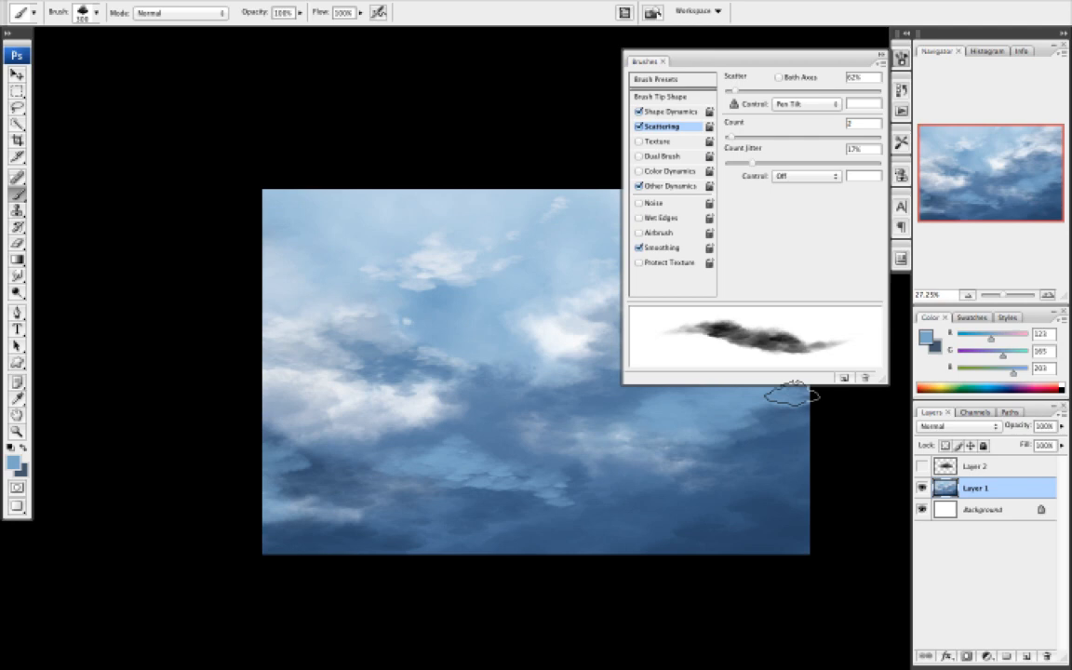
pyautogui.click(670, 186)
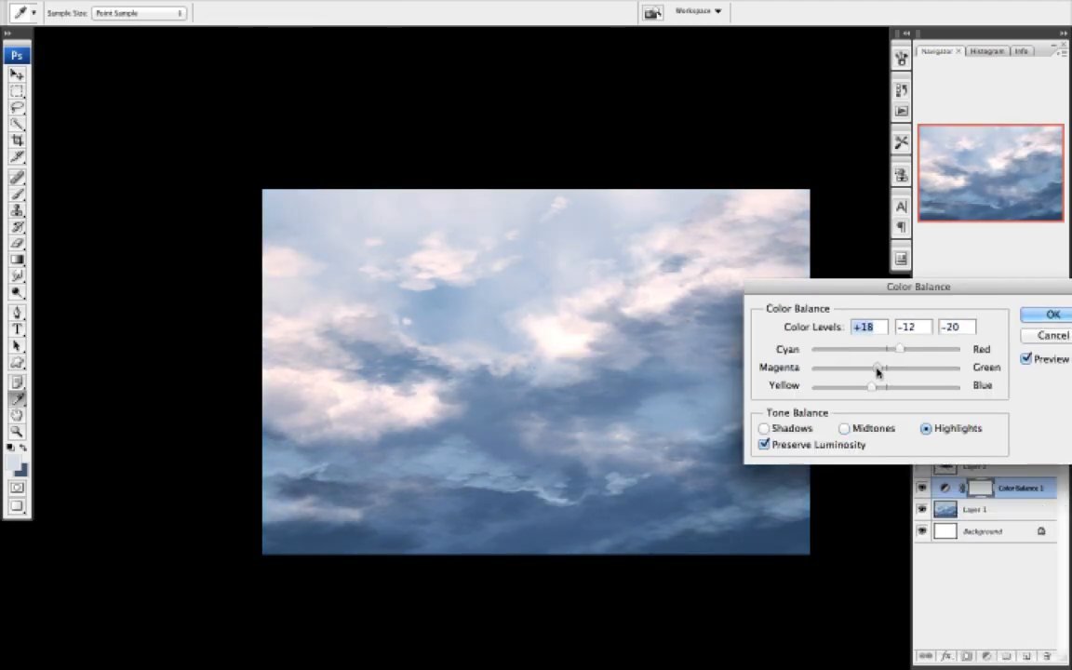
# Set Color Balance highlights toward red/yellow and shadows toward green/blue.
pyautogui.click(763, 428)
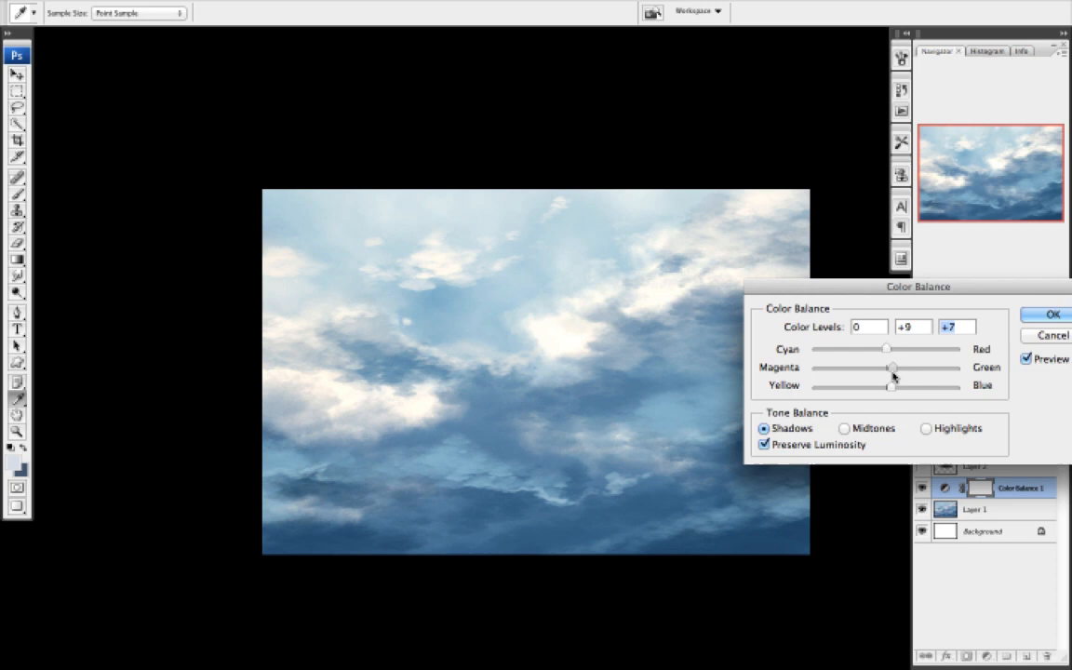
pyautogui.click(1051, 312)
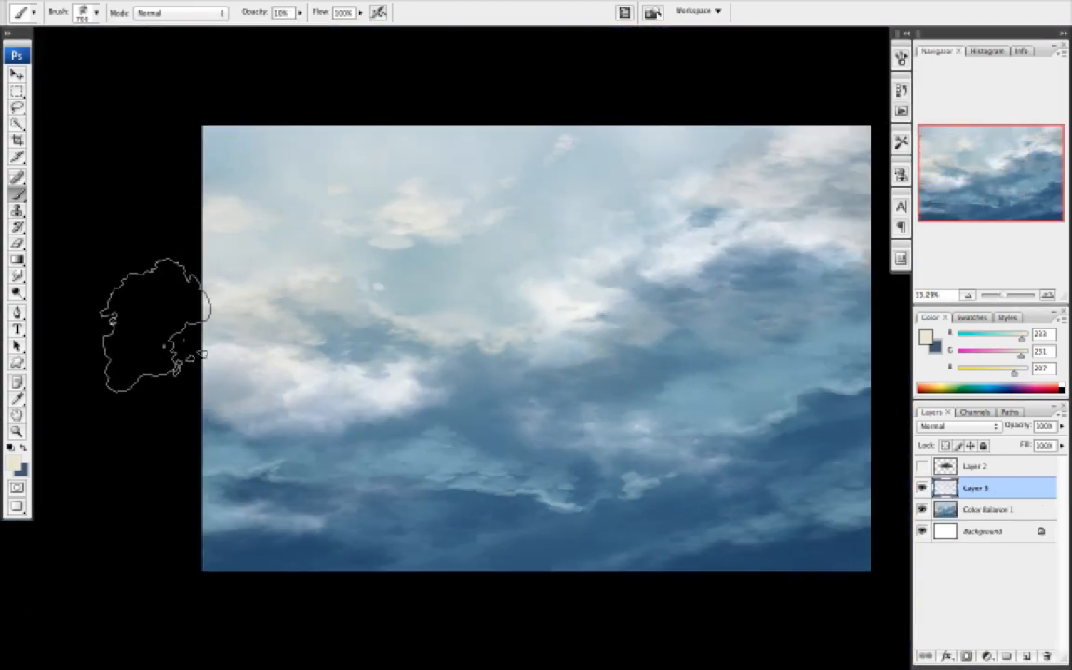
# On a new layer, pick a pale blue foreground and paint soft cloud wisps over the lower sky.
pyautogui.click(97, 11)
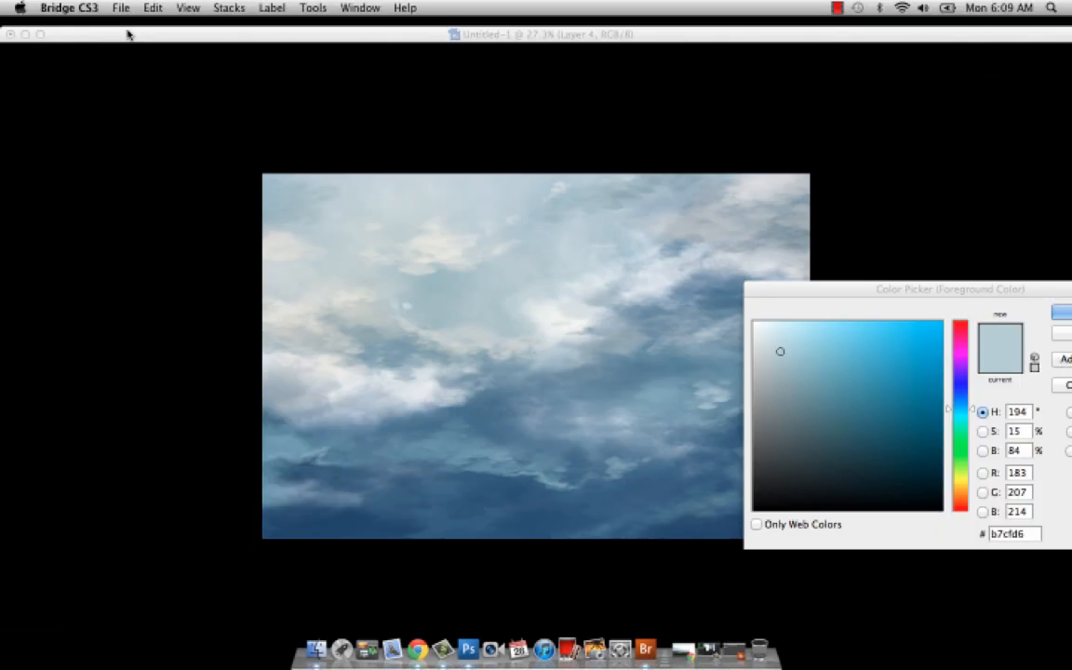
pyautogui.click(469, 648)
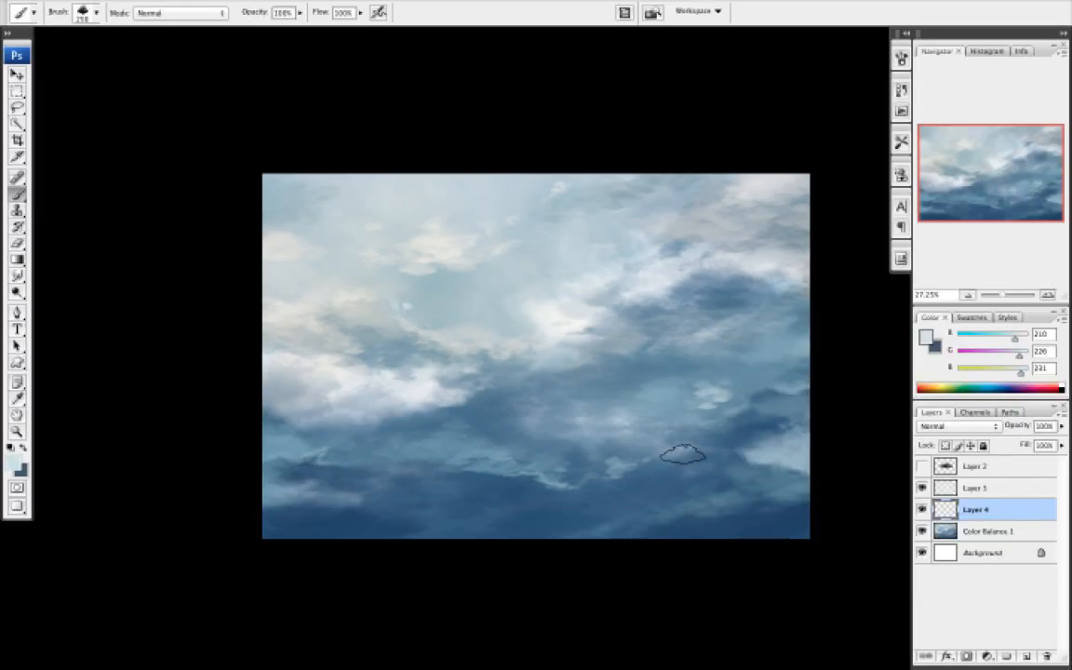
pyautogui.moveTo(685, 456); pyautogui.dragTo(744, 385)
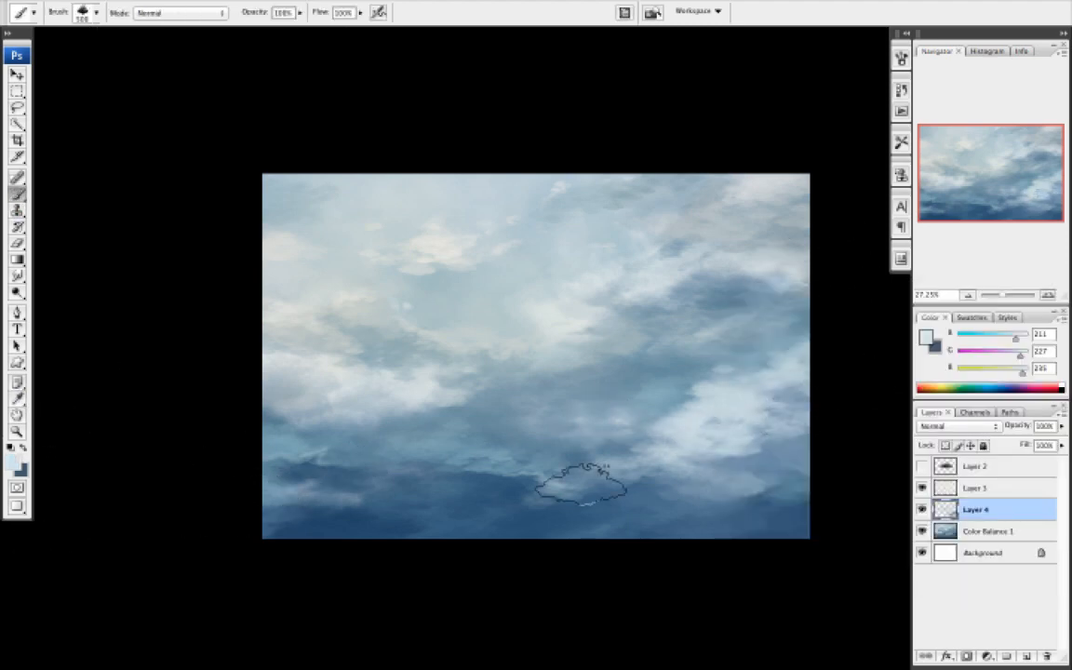
pyautogui.click(17, 275)
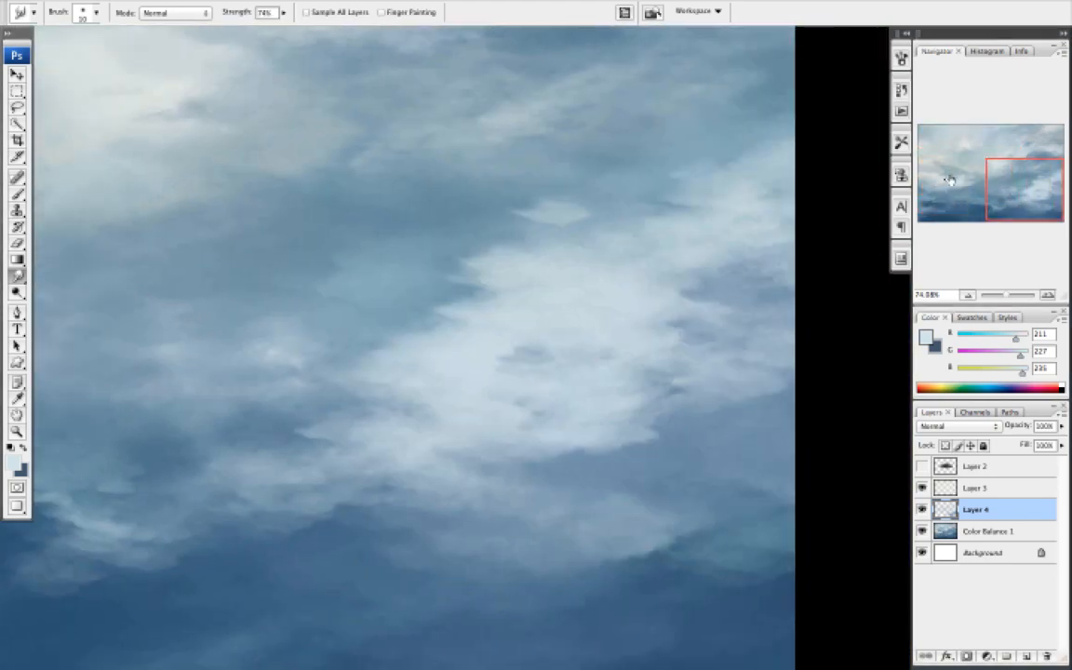
# Smudge the central white cloud's edges at 74% strength so it blends into the sky.
pyautogui.click(16, 192)
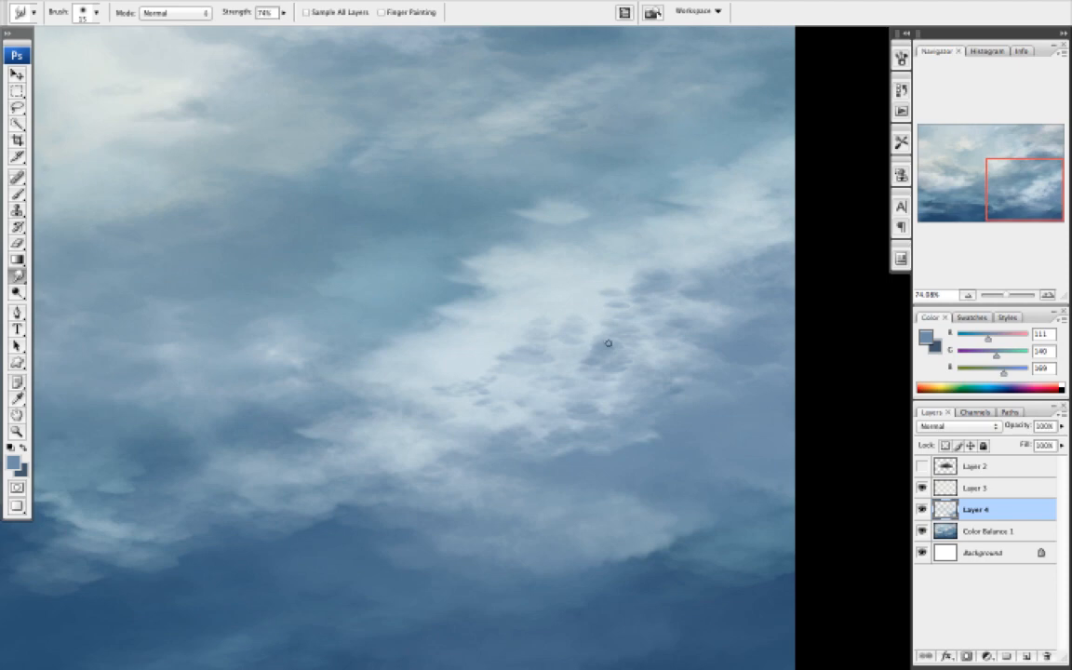
pyautogui.click(16, 194)
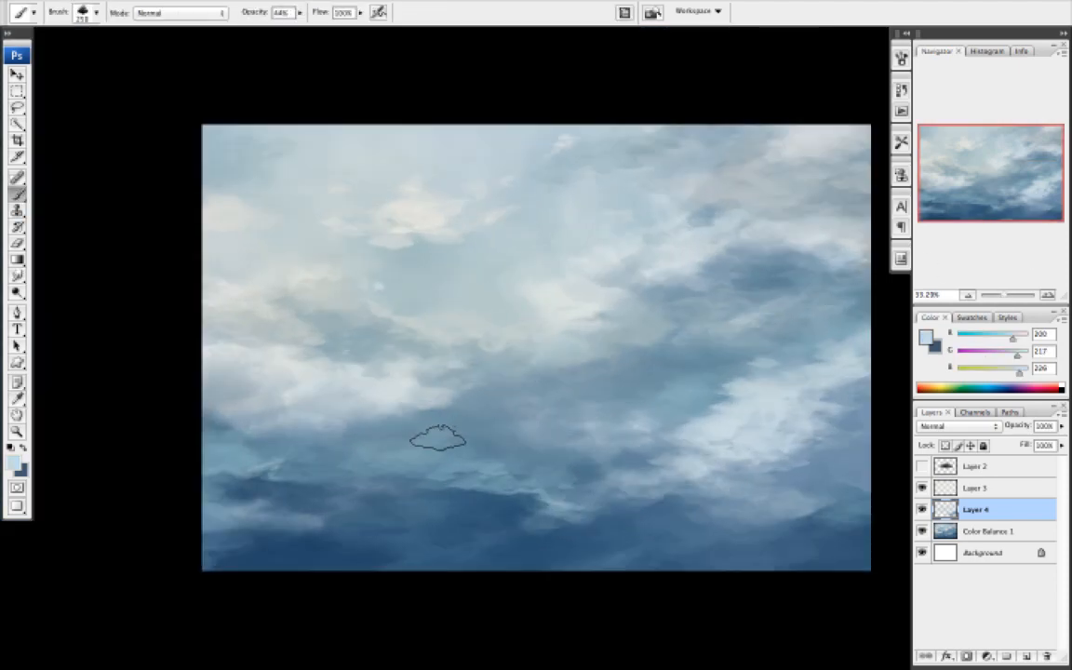
# Paint bright white cloud banks across the right side and bottom of the sky.
pyautogui.click(437, 439)
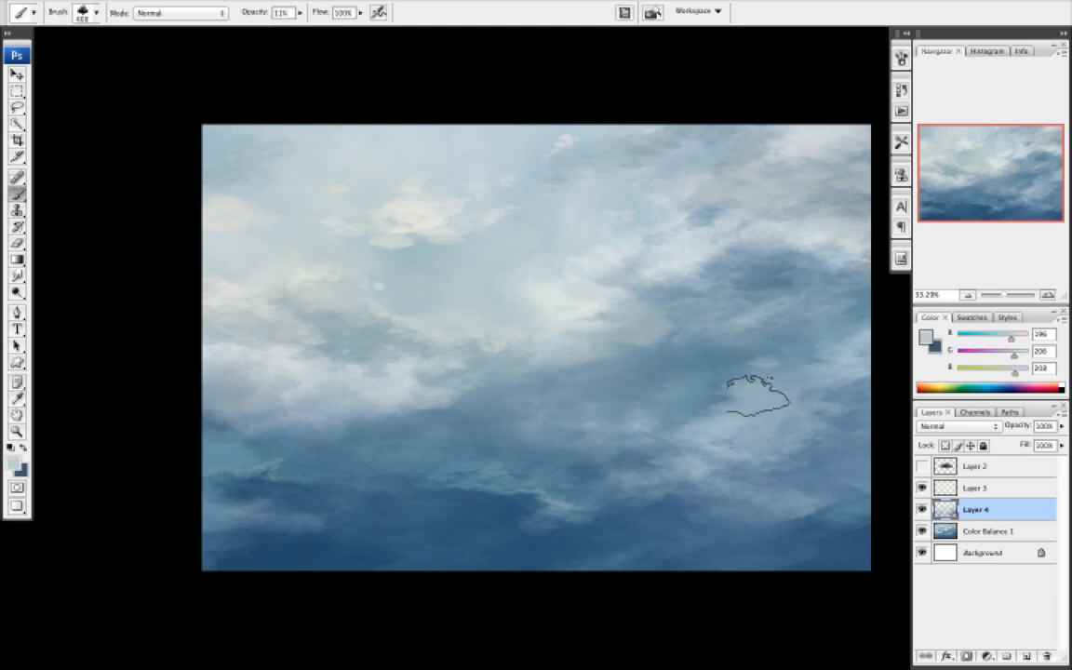
pyautogui.moveTo(760, 394); pyautogui.dragTo(201, 394)
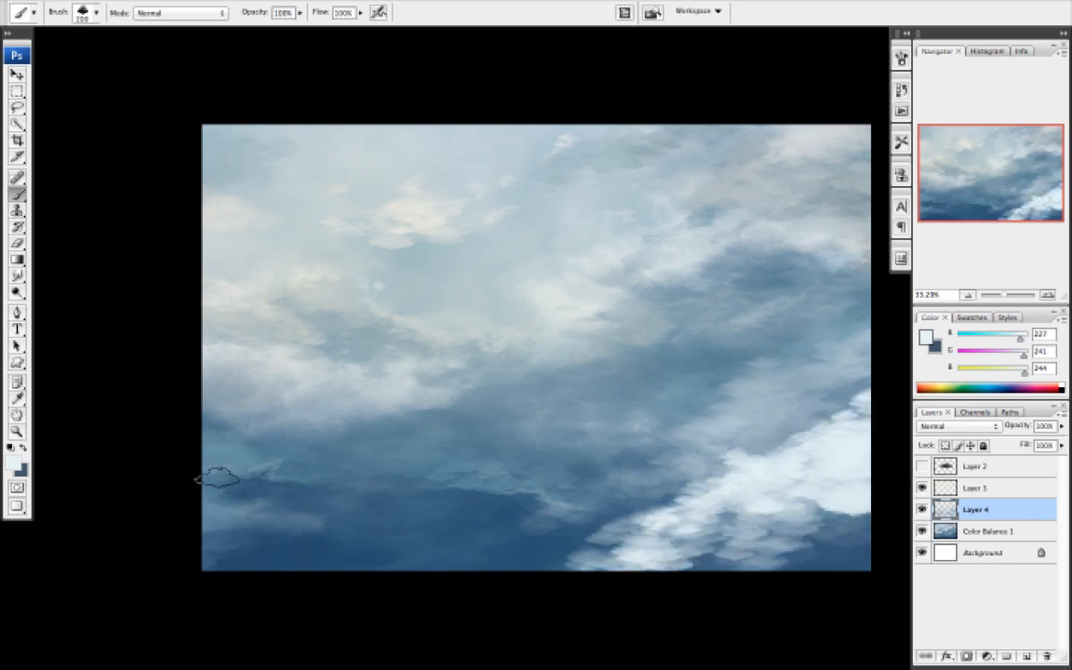
pyautogui.moveTo(214, 480); pyautogui.dragTo(450, 480)
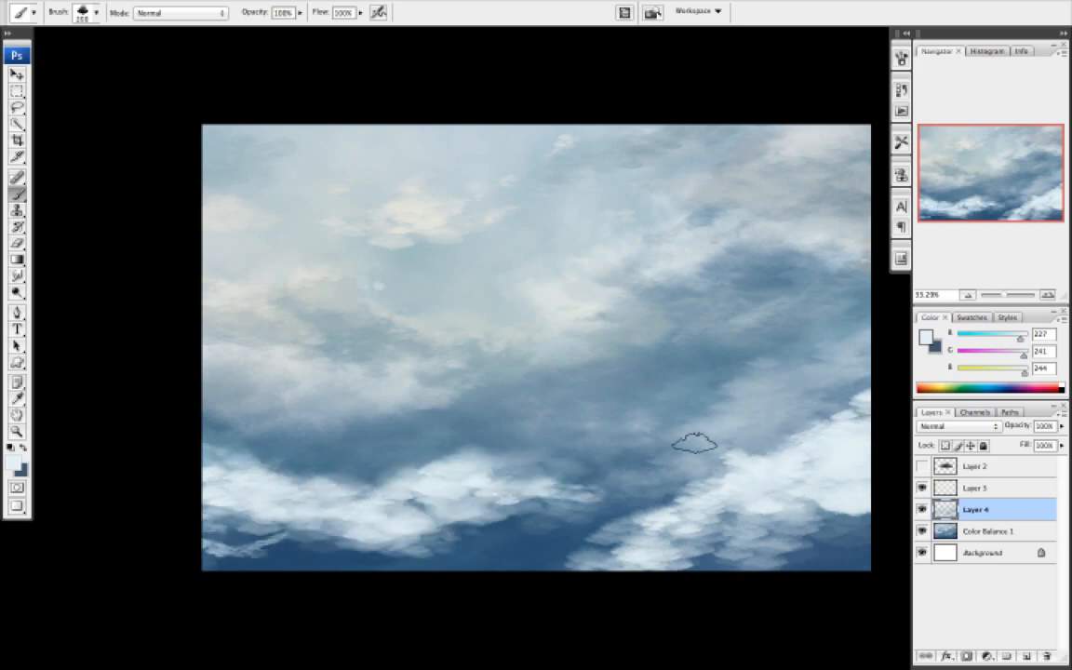
pyautogui.click(661, 126)
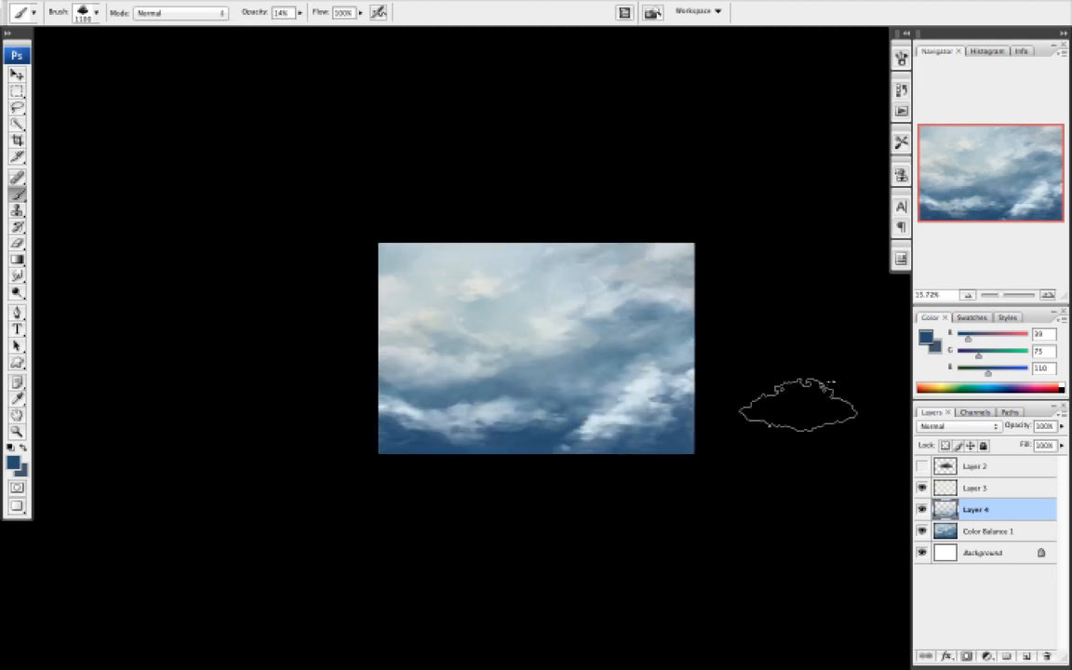
# Sample a sky colour with the Eyedropper and return to the cloud brush.
pyautogui.click(17, 398)
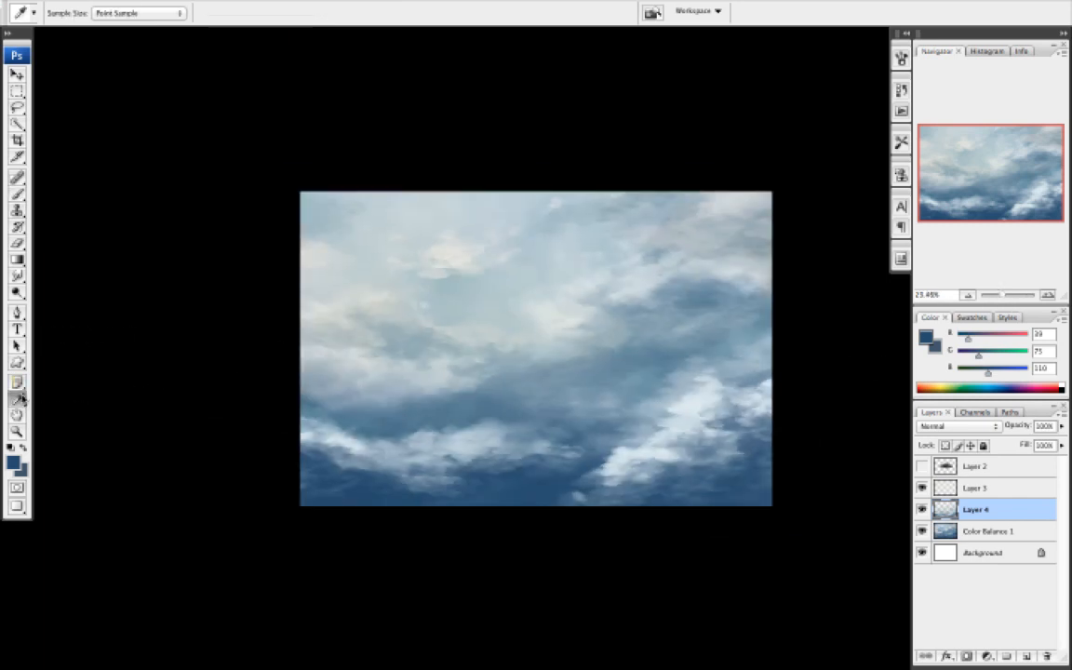
pyautogui.click(17, 179)
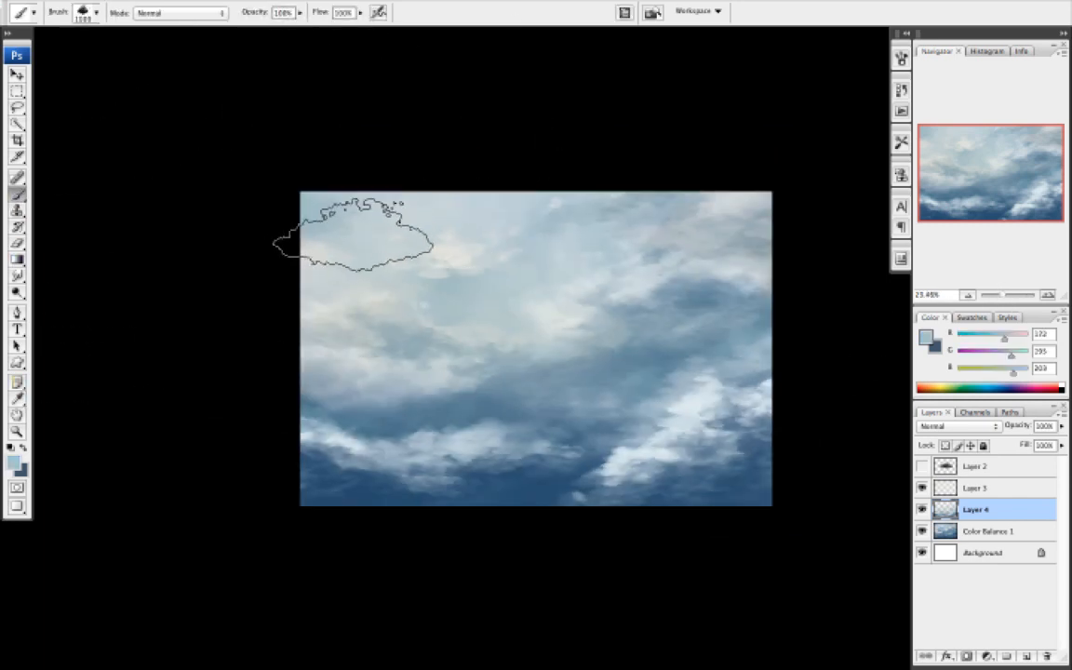